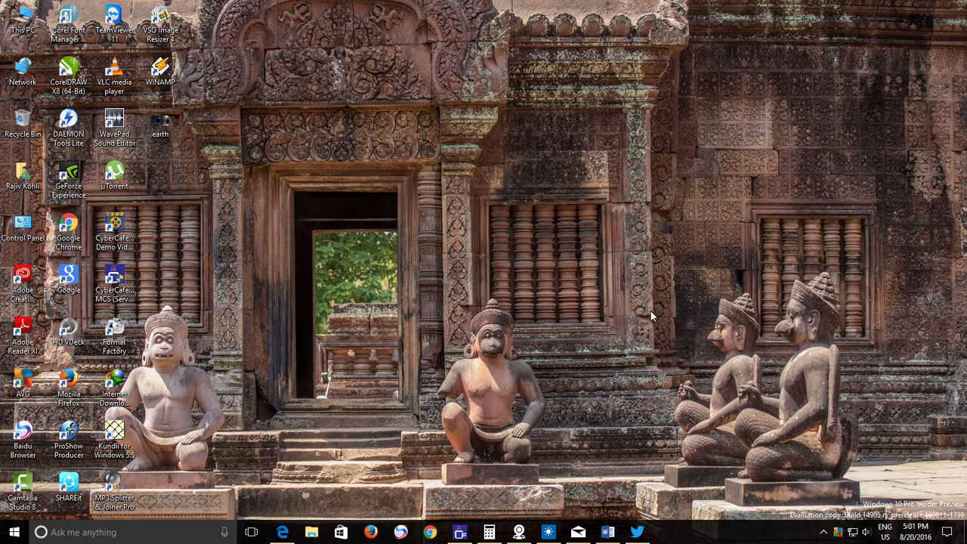
pyautogui.moveTo(600, 320)
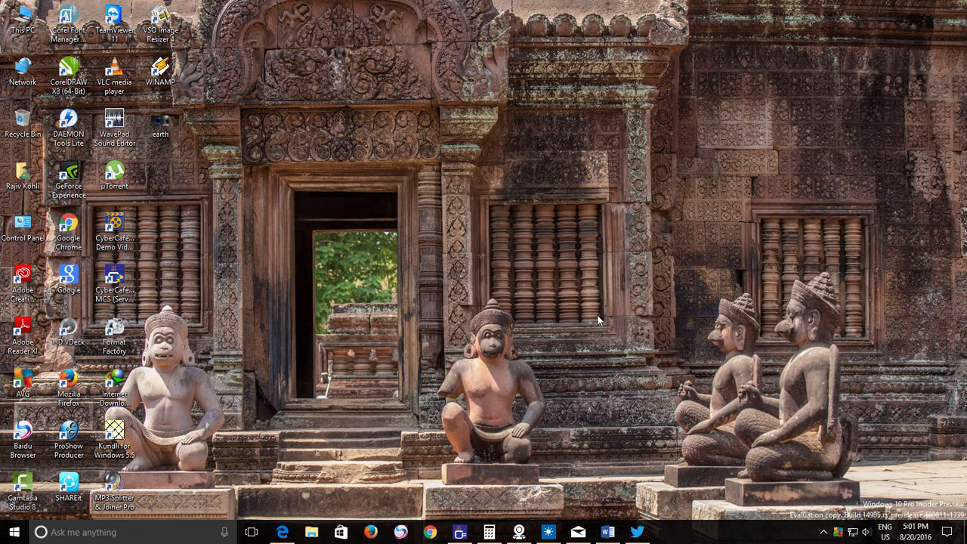
# Open Windows Settings through the Start menu's Settings gear.
pyautogui.click(14, 532)
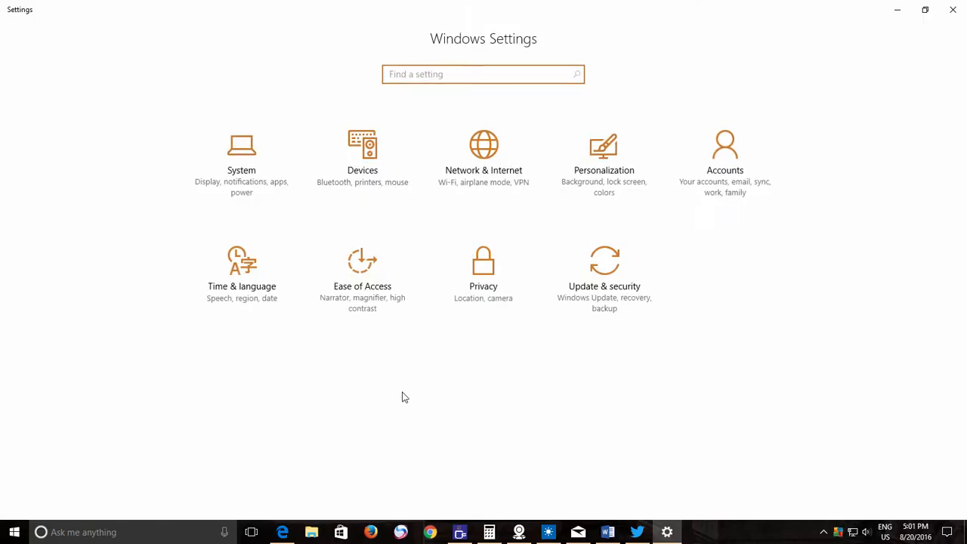
# Under Personalization > Colors, set Choose your app mode to Dark.
pyautogui.click(604, 151)
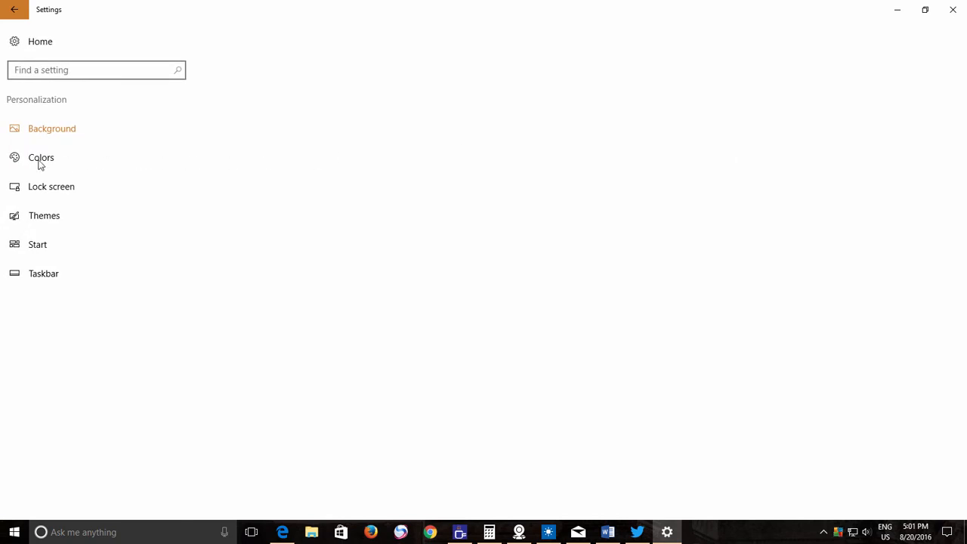
pyautogui.click(40, 157)
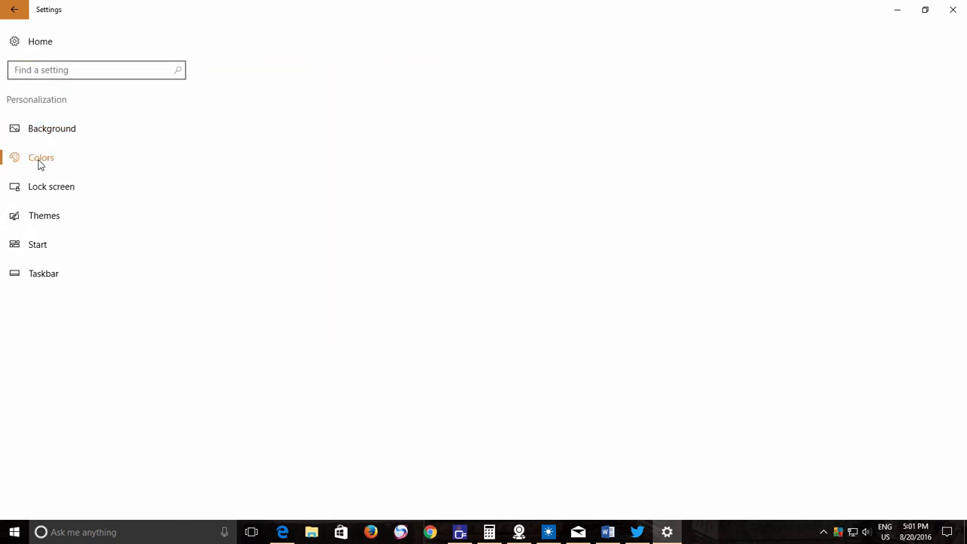
pyautogui.click(41, 157)
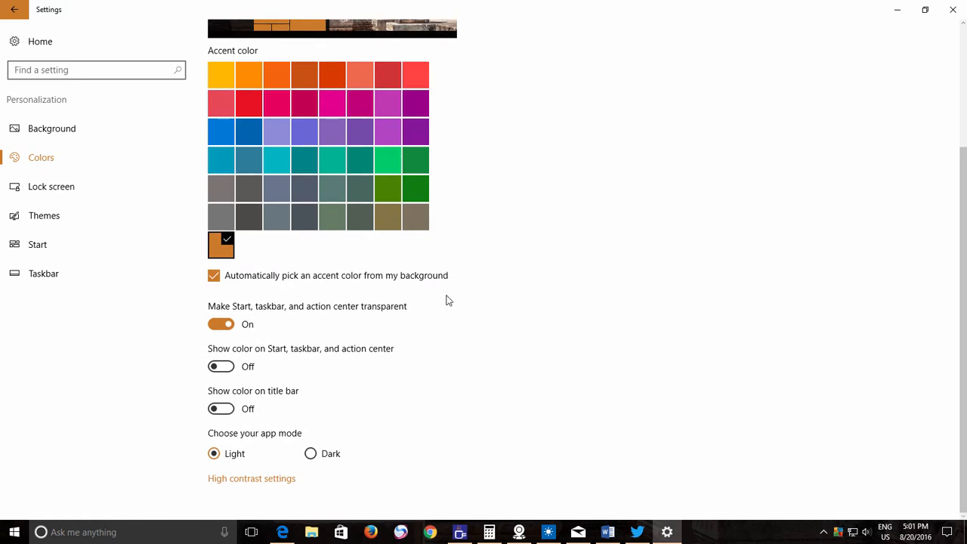
pyautogui.moveTo(291, 439)
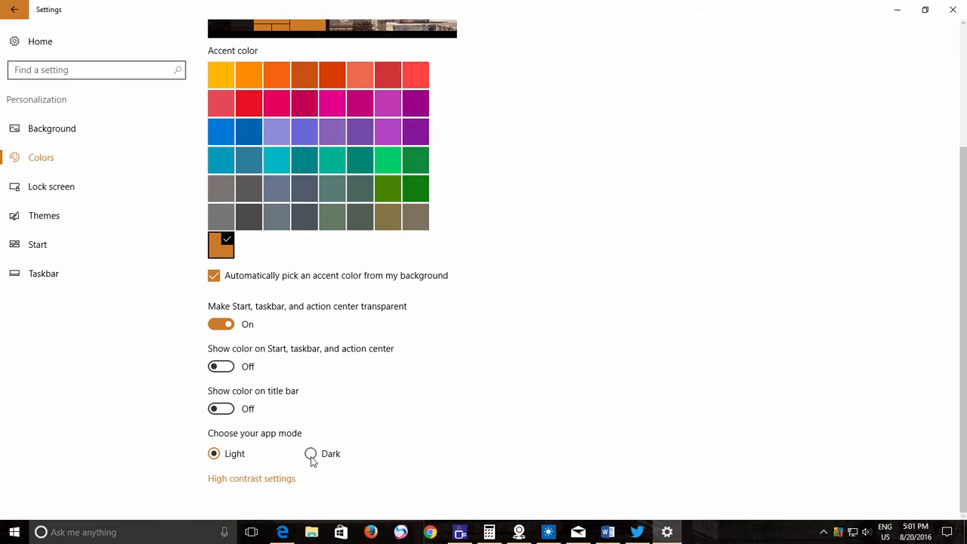
pyautogui.click(310, 453)
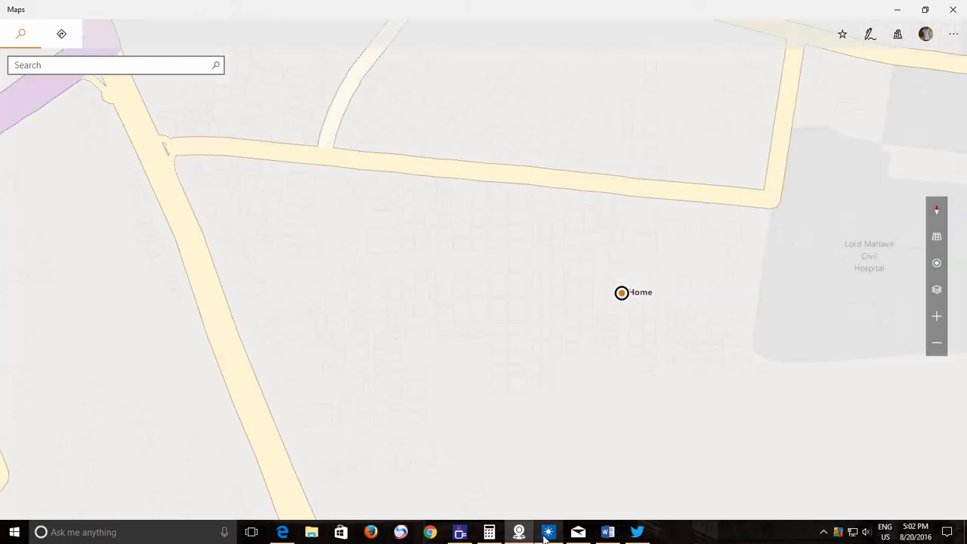
# Open Weather and Mail from the taskbar to confirm their dark appearance.
pyautogui.click(548, 532)
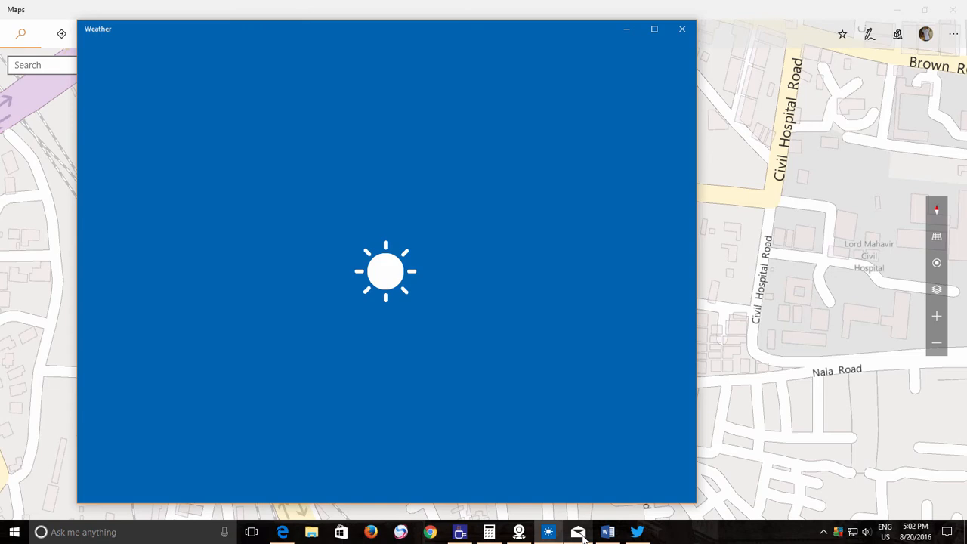
pyautogui.click(578, 532)
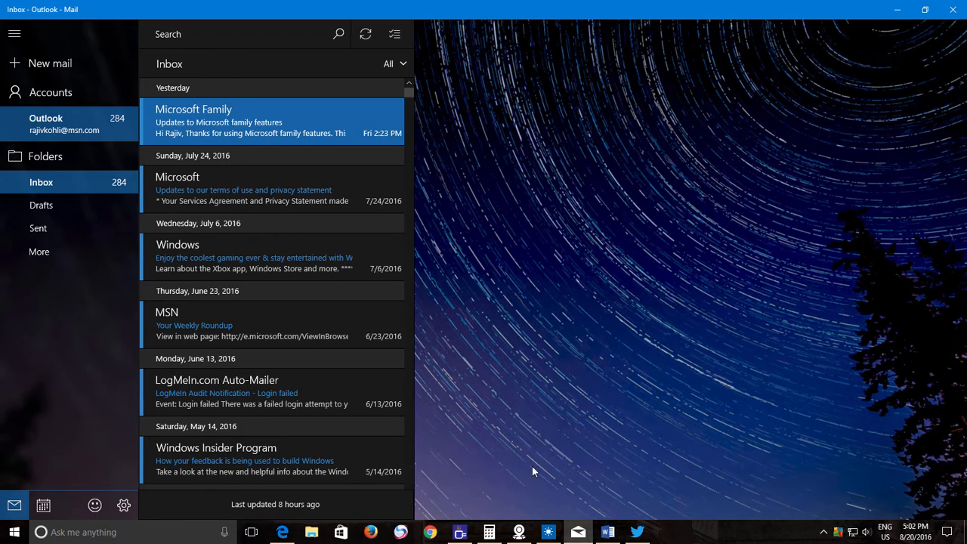
pyautogui.moveTo(618, 448)
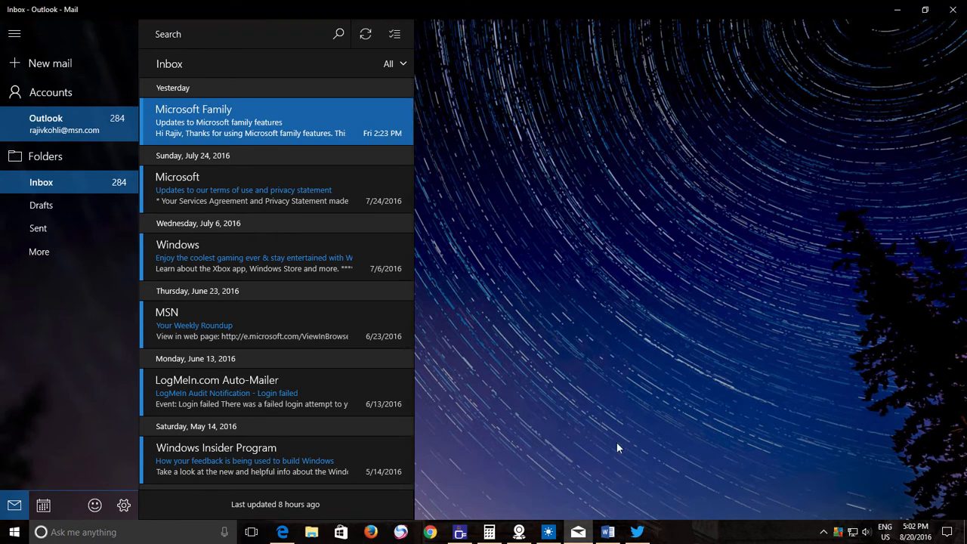
# Set Twitter's Personalization theme to Dark, save, and relaunch Twitter from the Start tile.
pyautogui.click(637, 532)
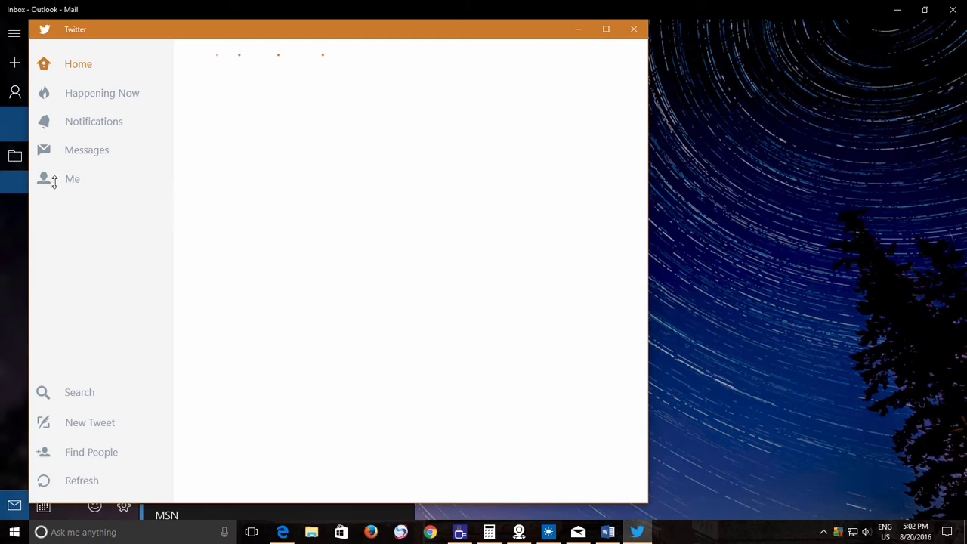
pyautogui.click(72, 179)
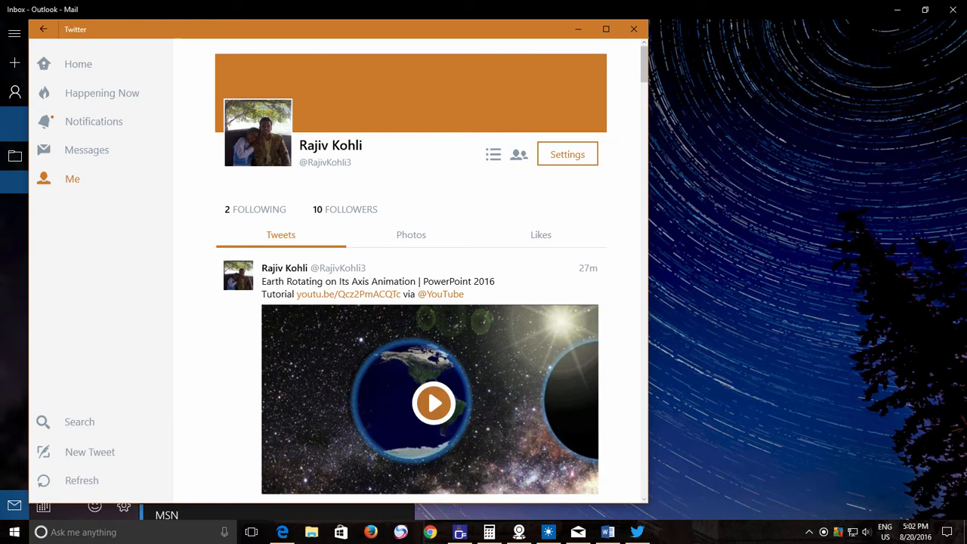
pyautogui.click(567, 155)
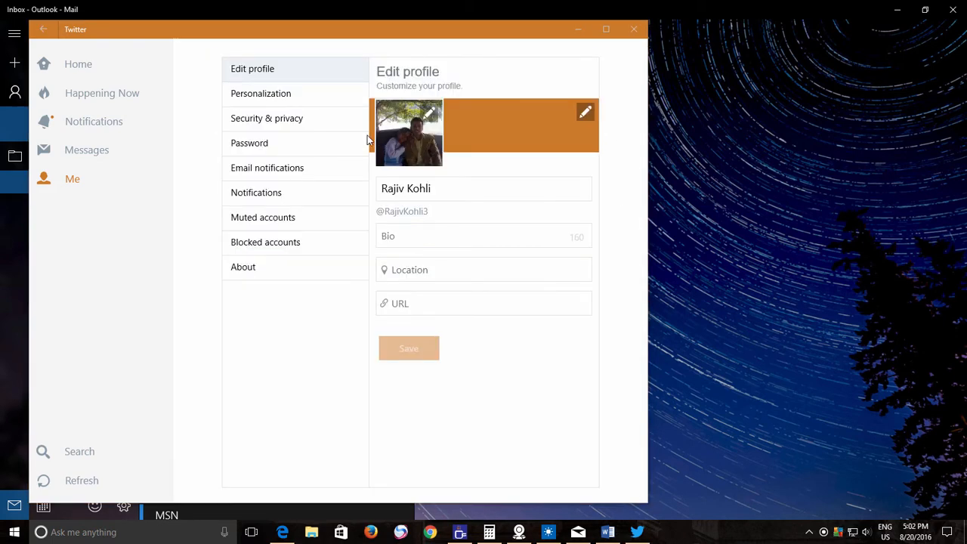
pyautogui.click(261, 93)
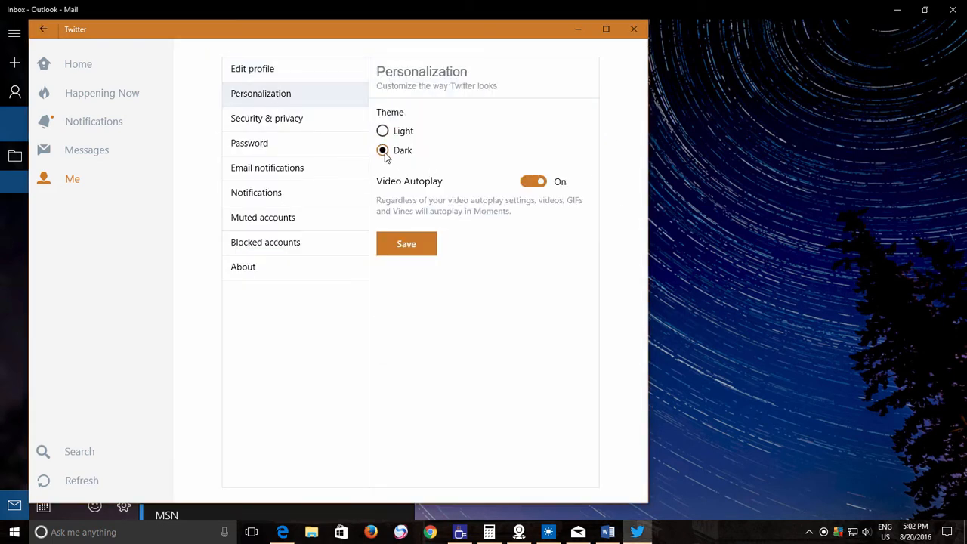
pyautogui.click(406, 243)
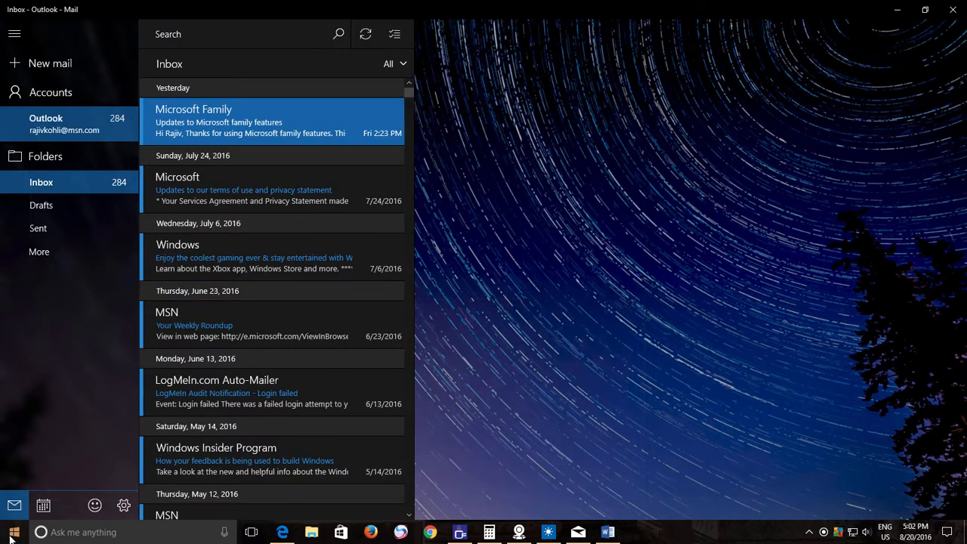
pyautogui.click(13, 532)
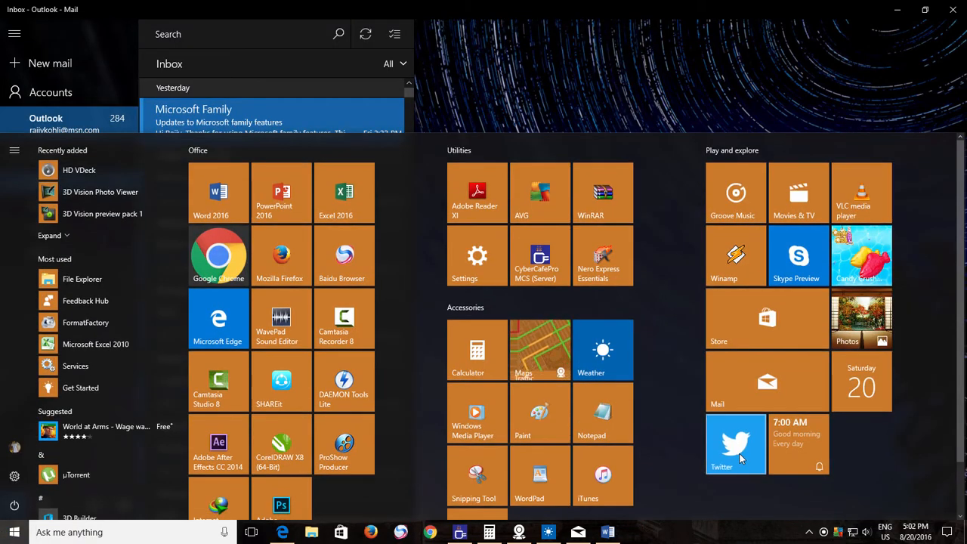
pyautogui.click(735, 444)
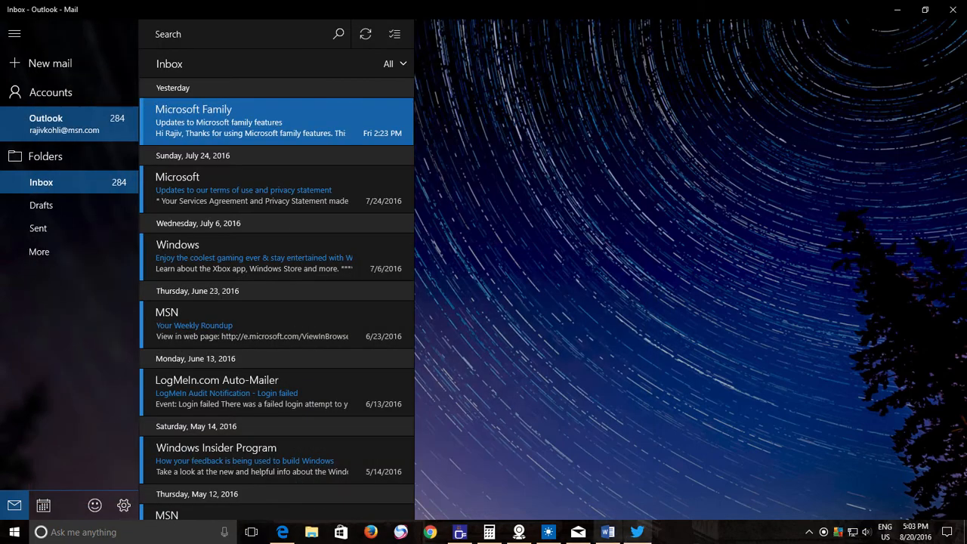
# Set Edge's theme to Dark in its Settings panel, then close Edge.
pyautogui.click(252, 533)
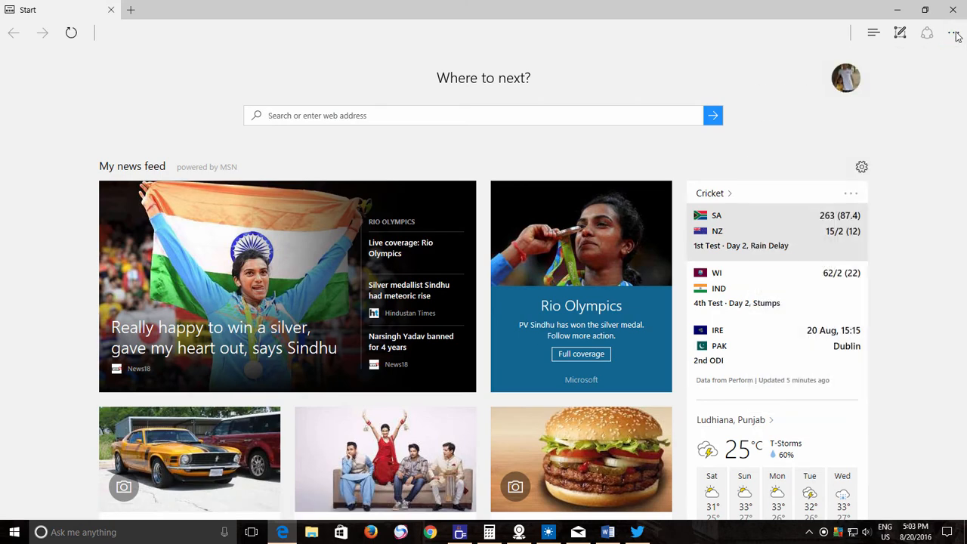
pyautogui.click(954, 32)
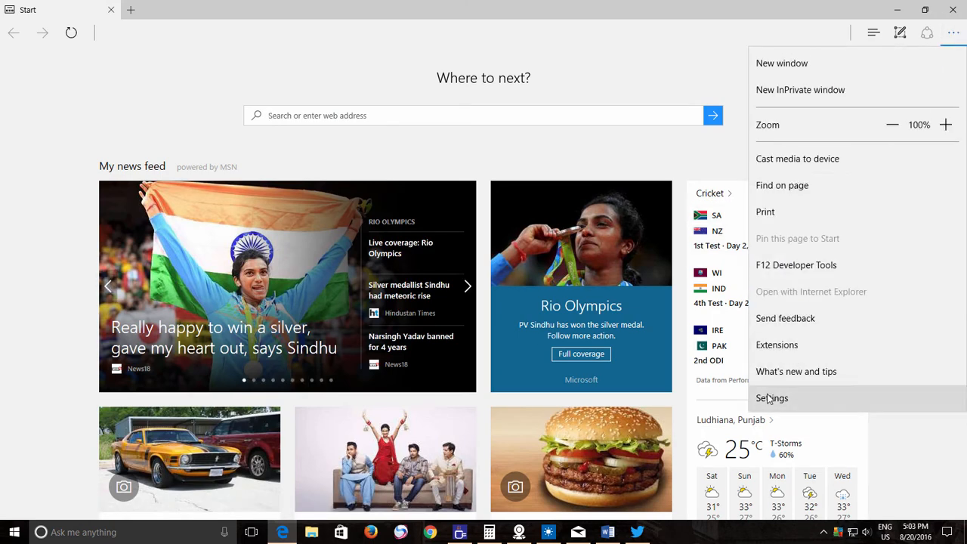
pyautogui.click(772, 399)
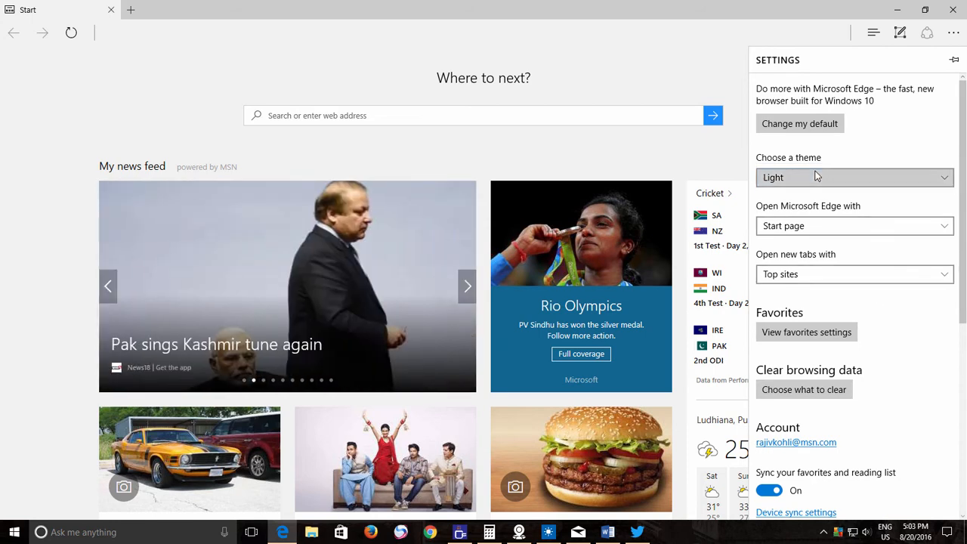
pyautogui.click(855, 177)
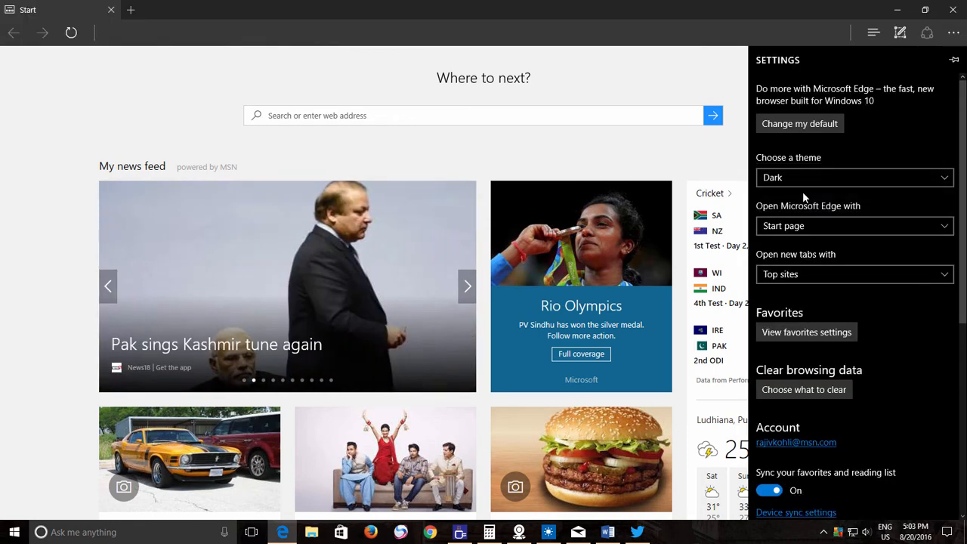
pyautogui.click(467, 285)
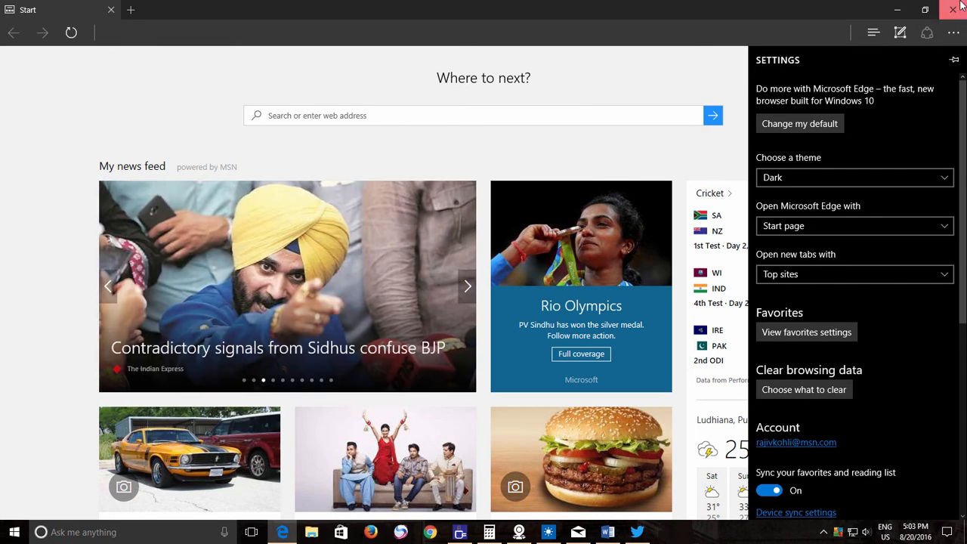
pyautogui.click(607, 532)
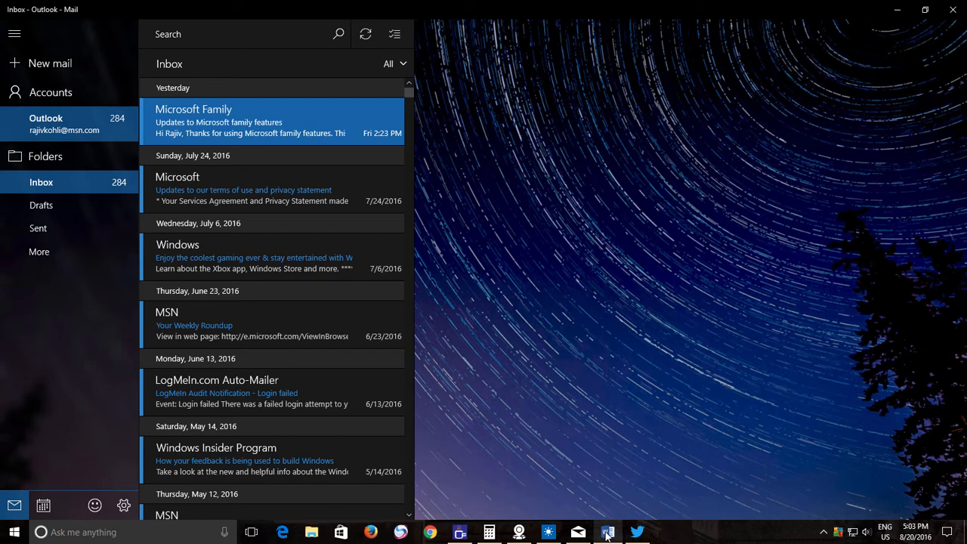
# Open Word and change the Office Theme in Options from Colorful to Dark Gray.
pyautogui.click(607, 532)
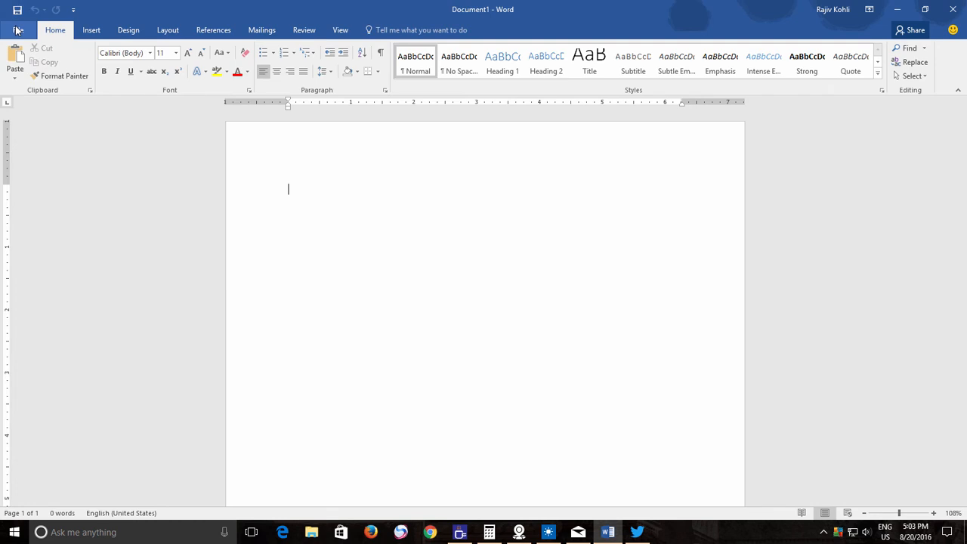
pyautogui.click(18, 29)
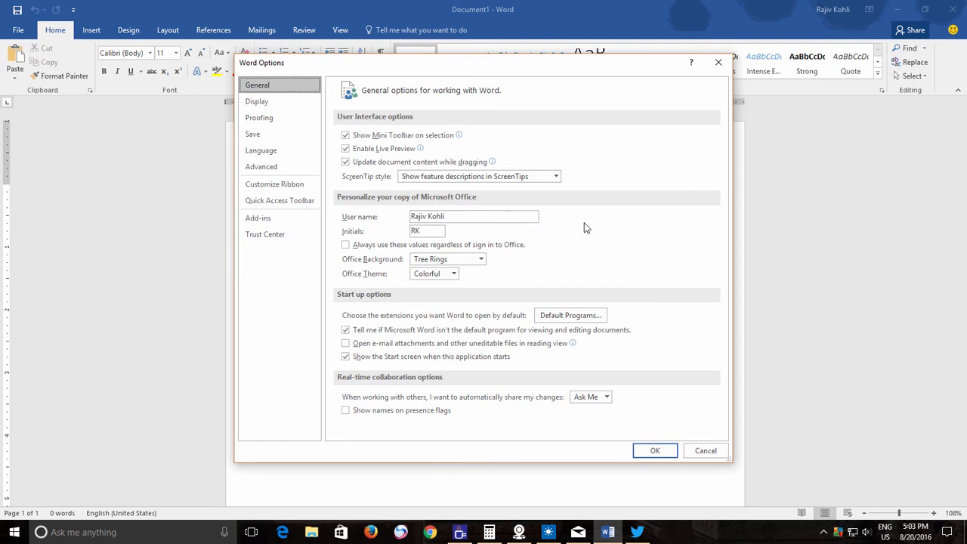
pyautogui.click(454, 274)
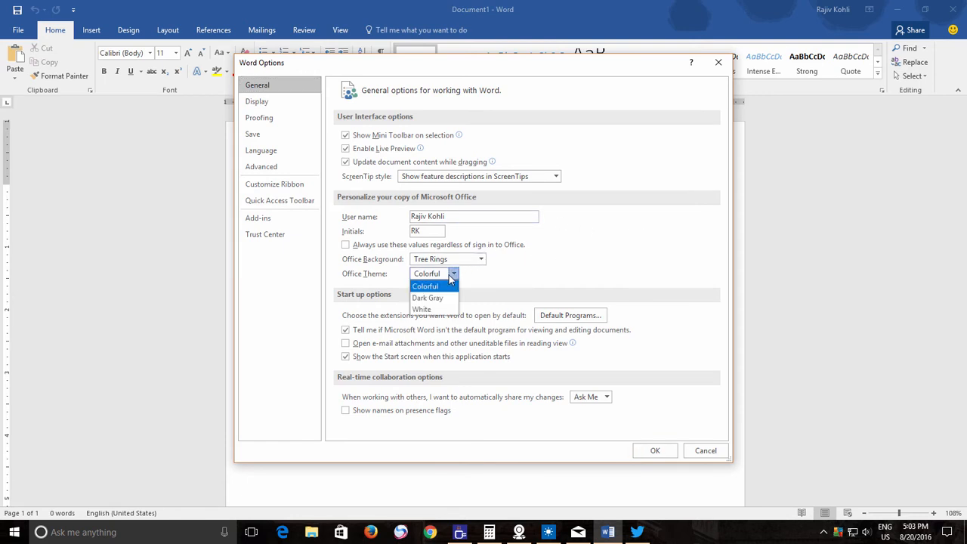
pyautogui.click(427, 297)
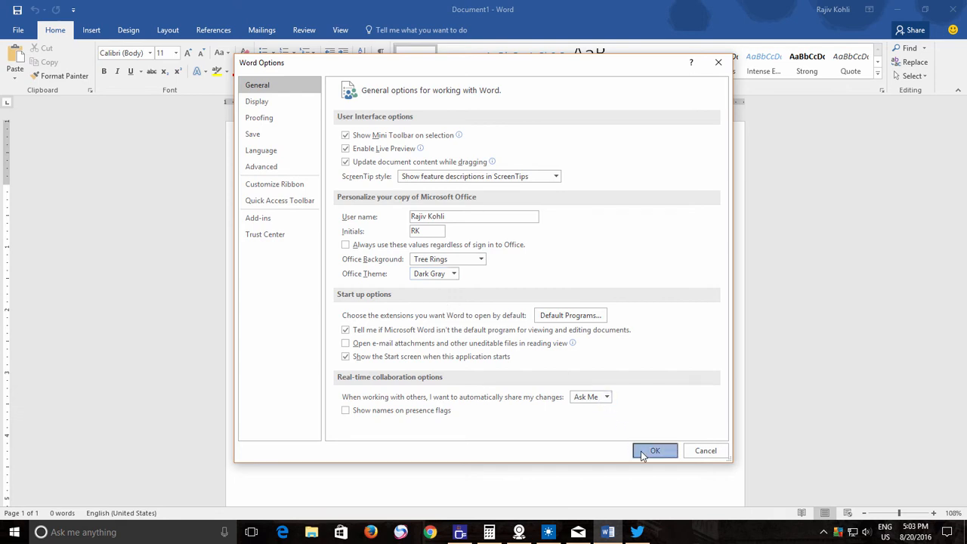
# Confirm Word Options with OK and return to the dark gray blank document.
pyautogui.click(656, 450)
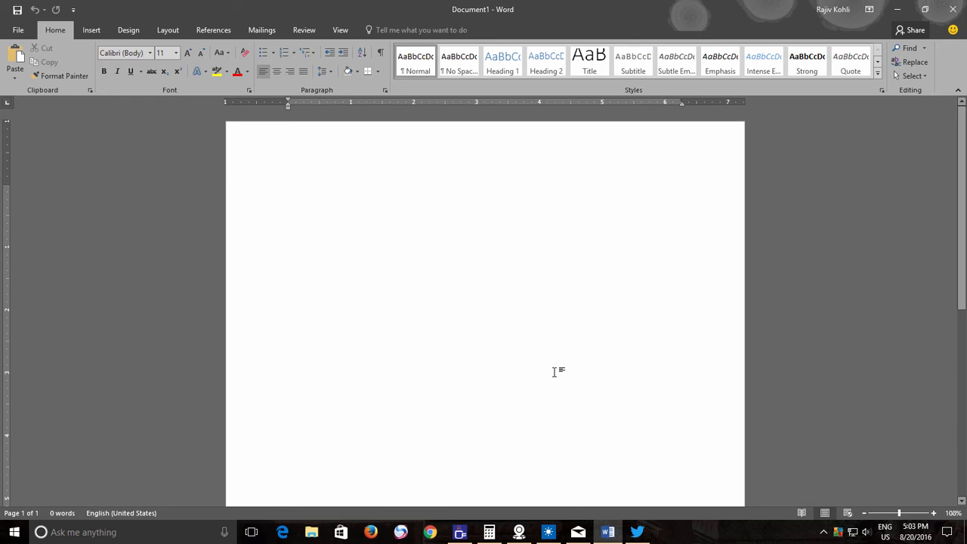
pyautogui.click(288, 189)
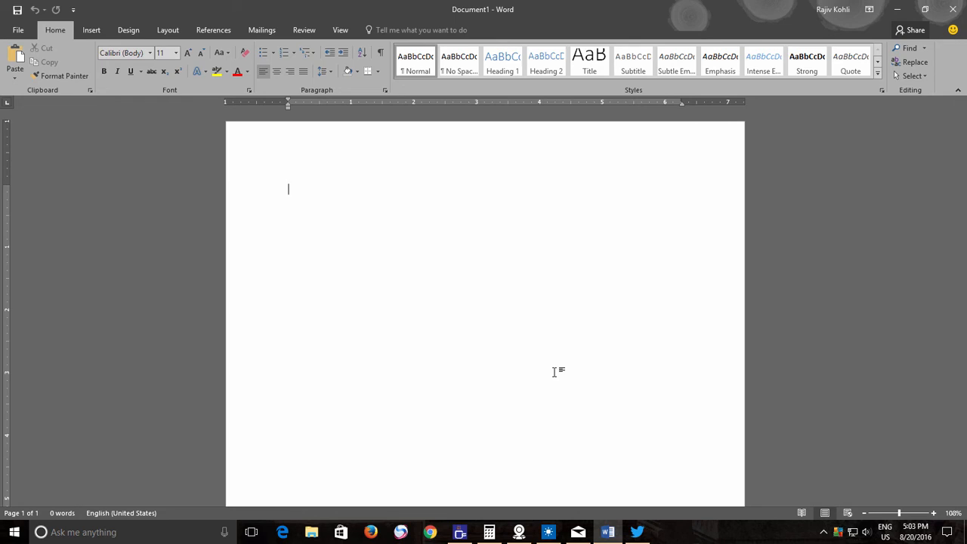